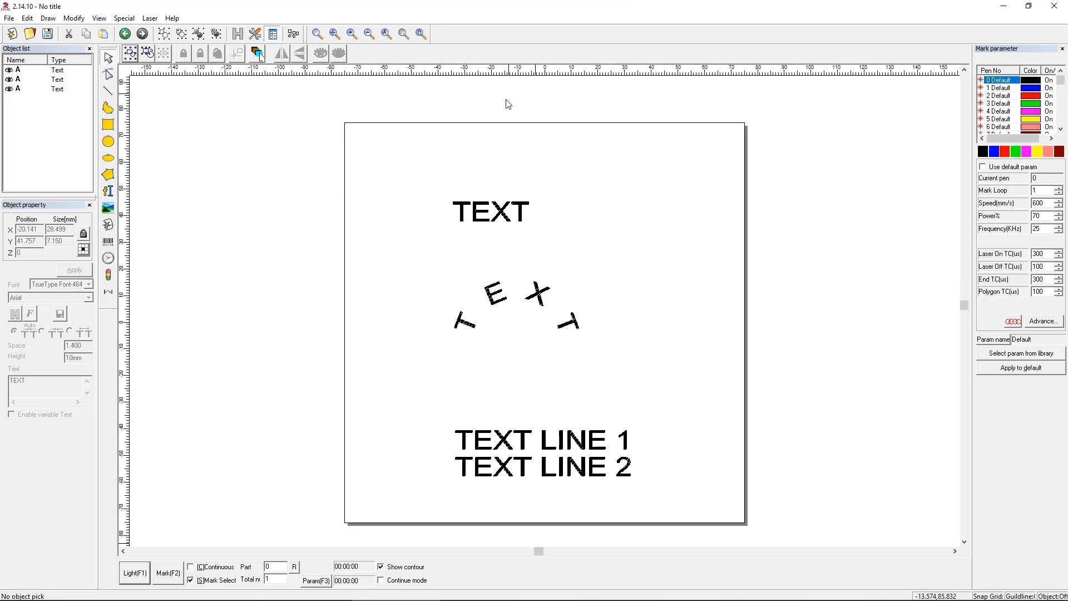
mouse_move(448, 198)
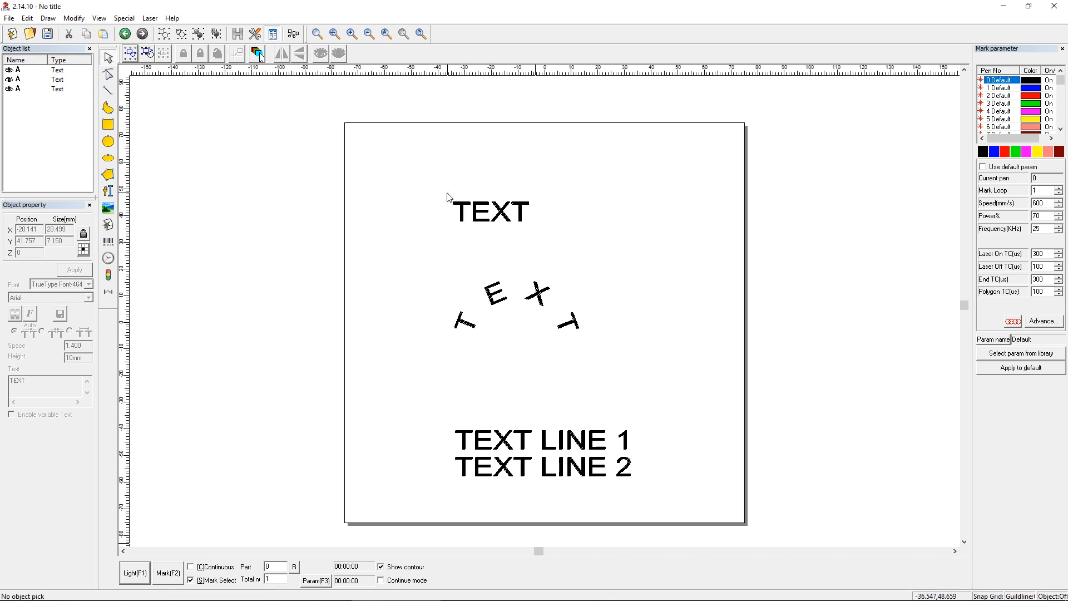
mouse_move(569, 277)
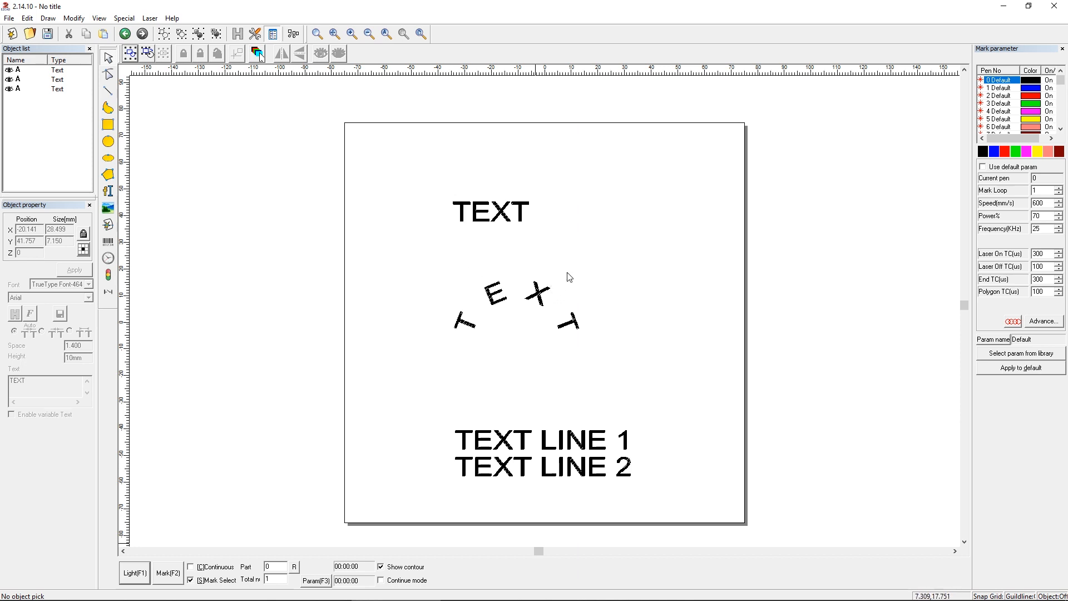
mouse_move(565, 207)
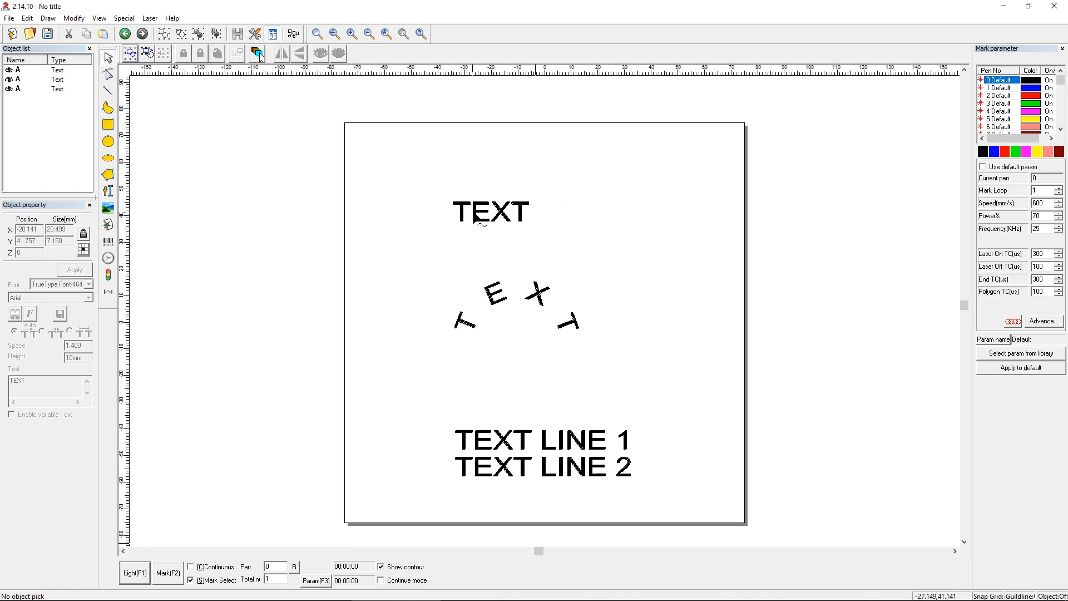
- Select the flat TEXT object, revealing its 28.499 by 7.150 mm size
click(489, 211)
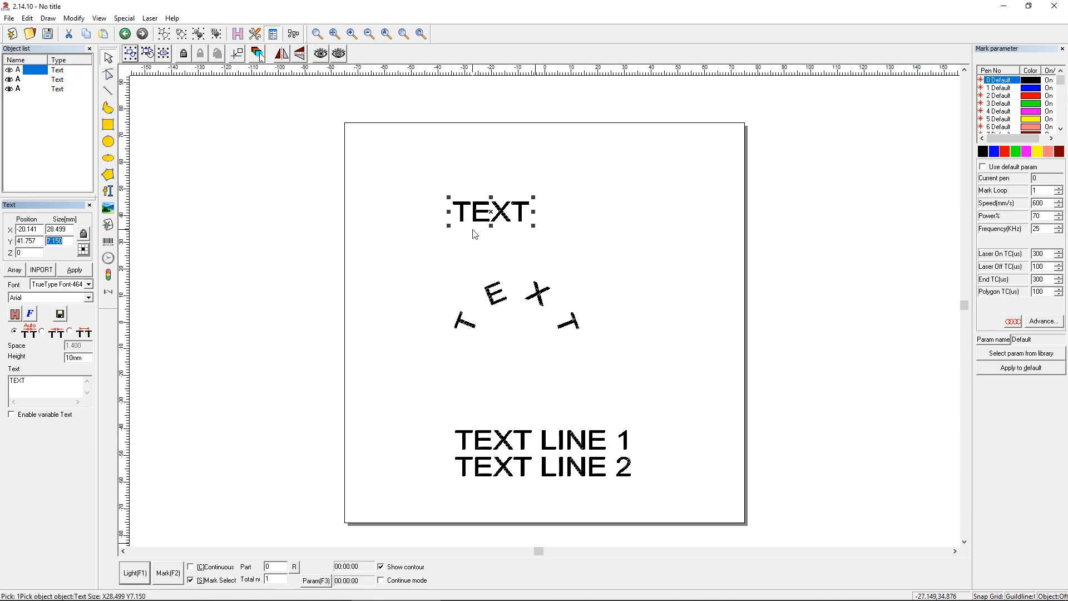
mouse_move(126, 437)
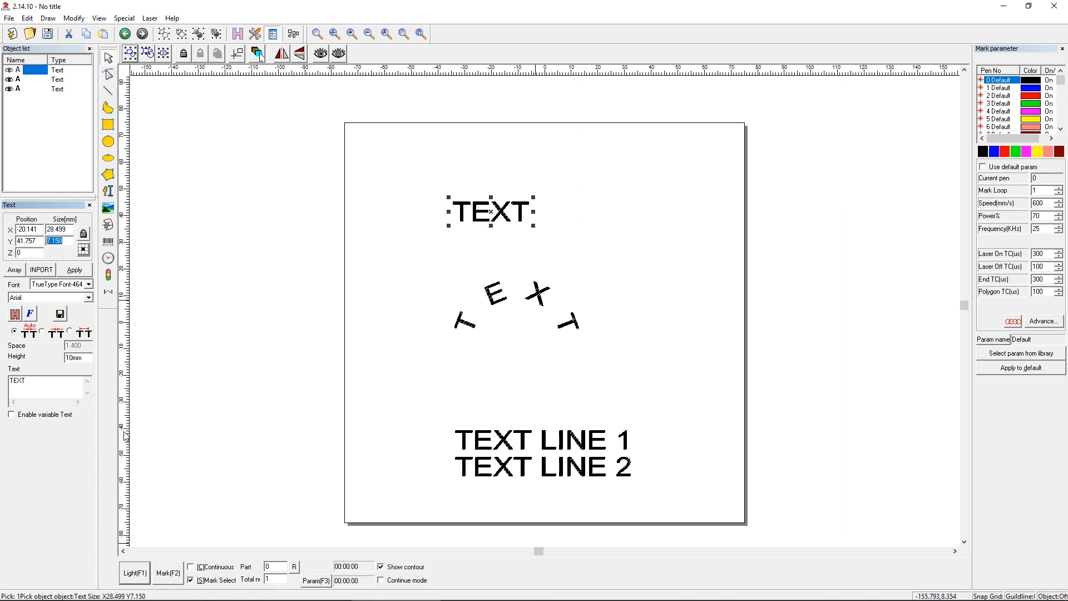
- Set the flat TEXT's height to 10 mm, enlarging it to 39.859 by 10 mm
click(167, 572)
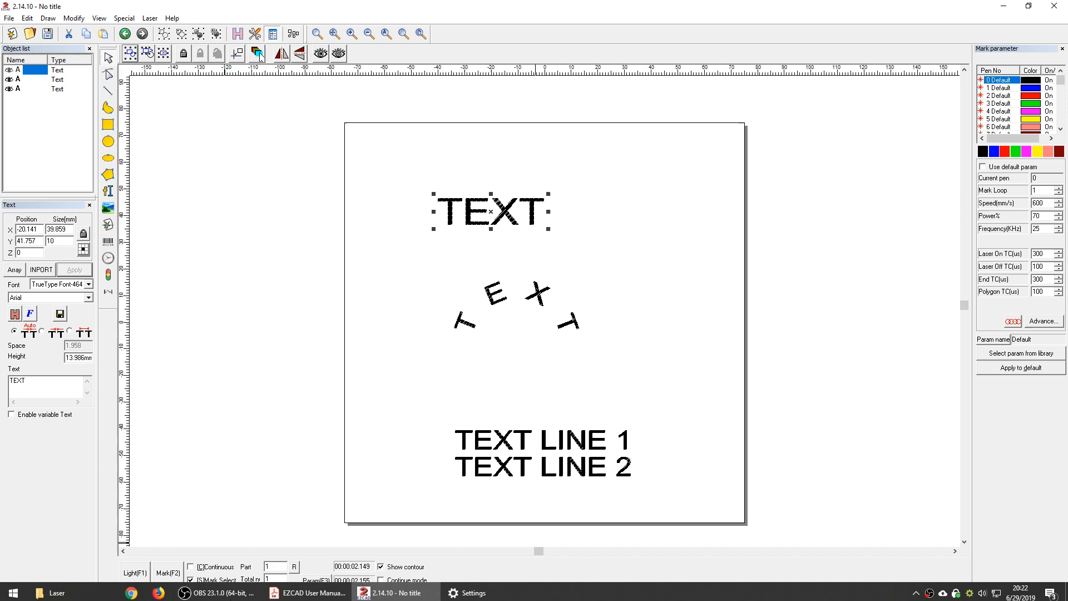
click(308, 592)
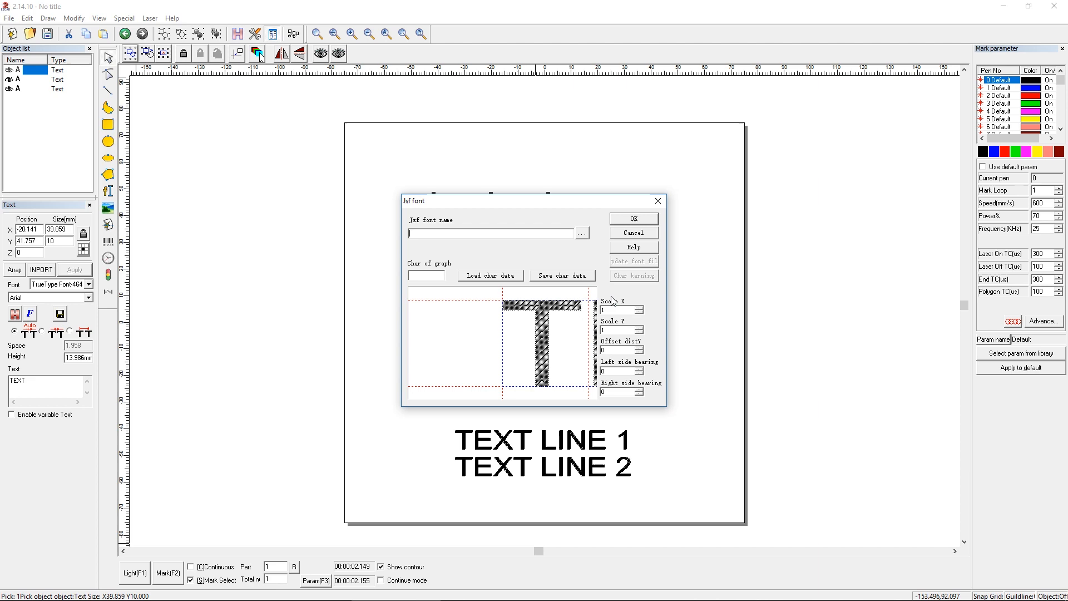
click(632, 233)
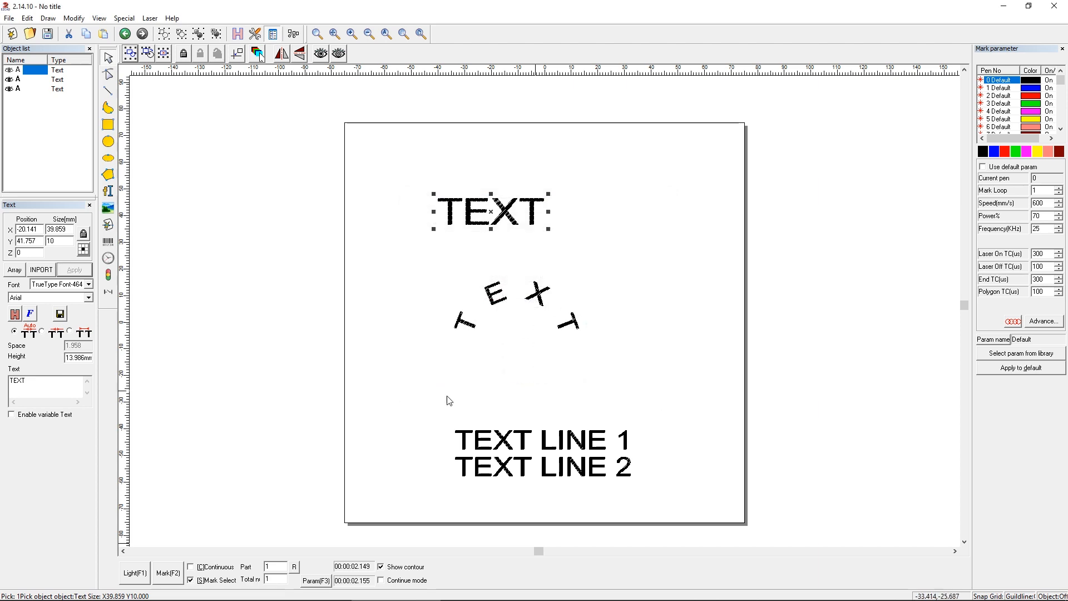
click(309, 590)
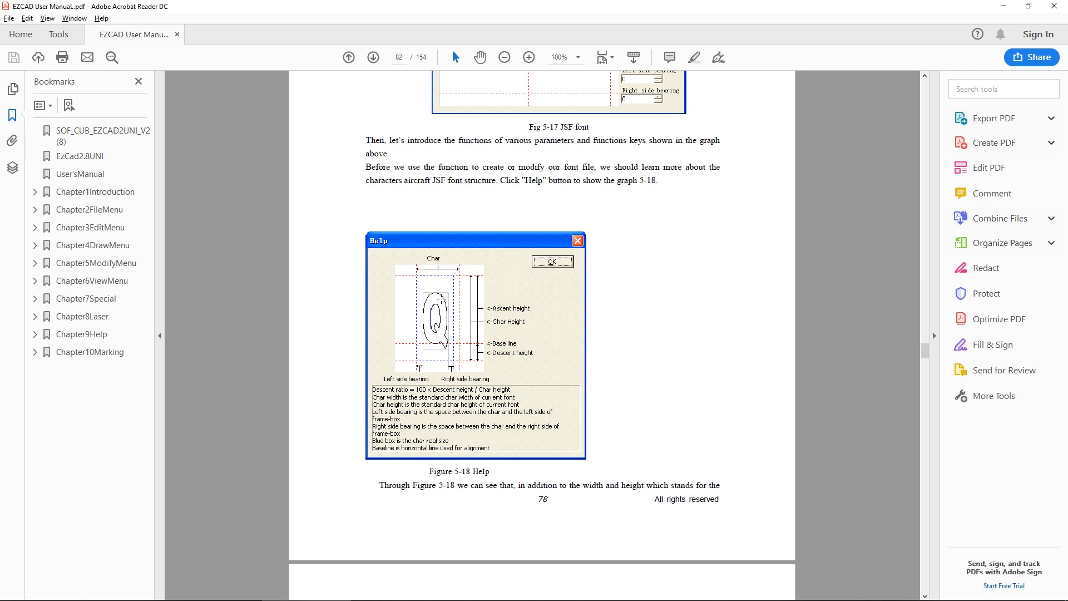
mouse_move(440, 302)
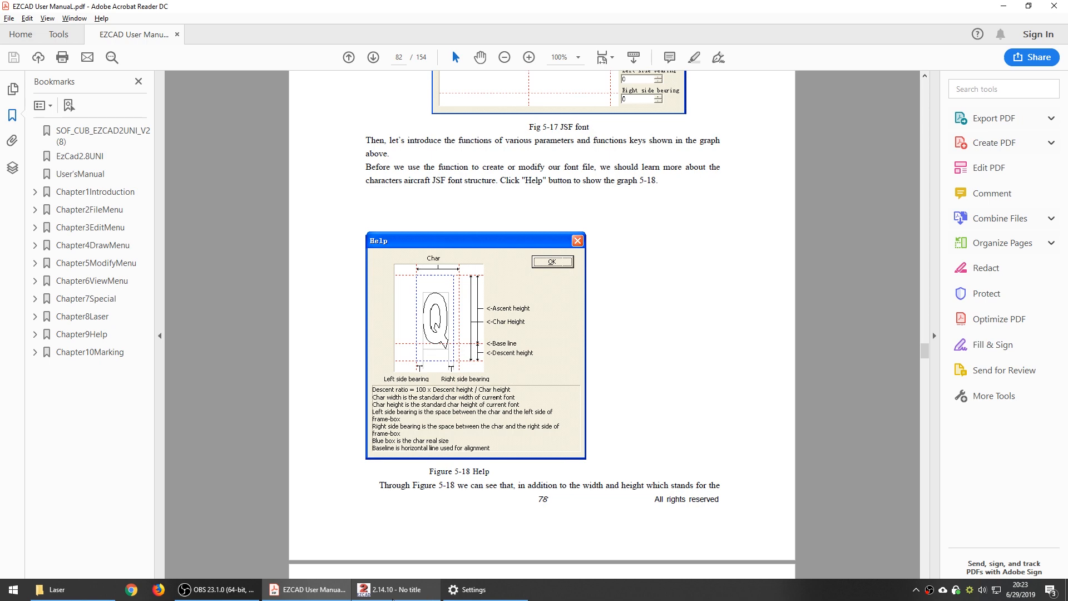
- Return from the manual to the drawing and select the curved TEXT object (46.898 by 17.993 mm)
click(392, 590)
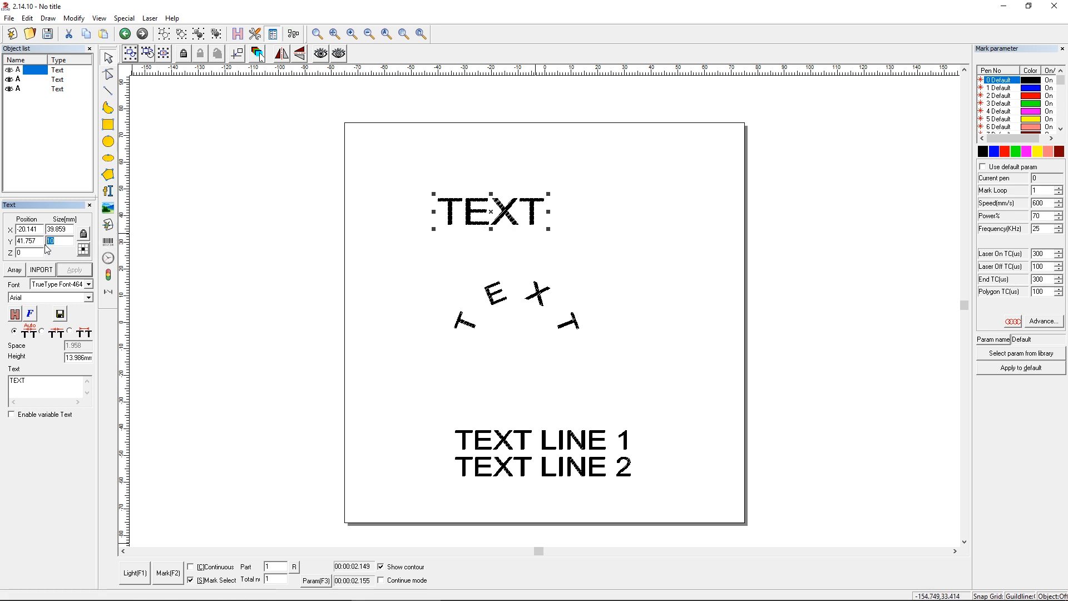
click(516, 305)
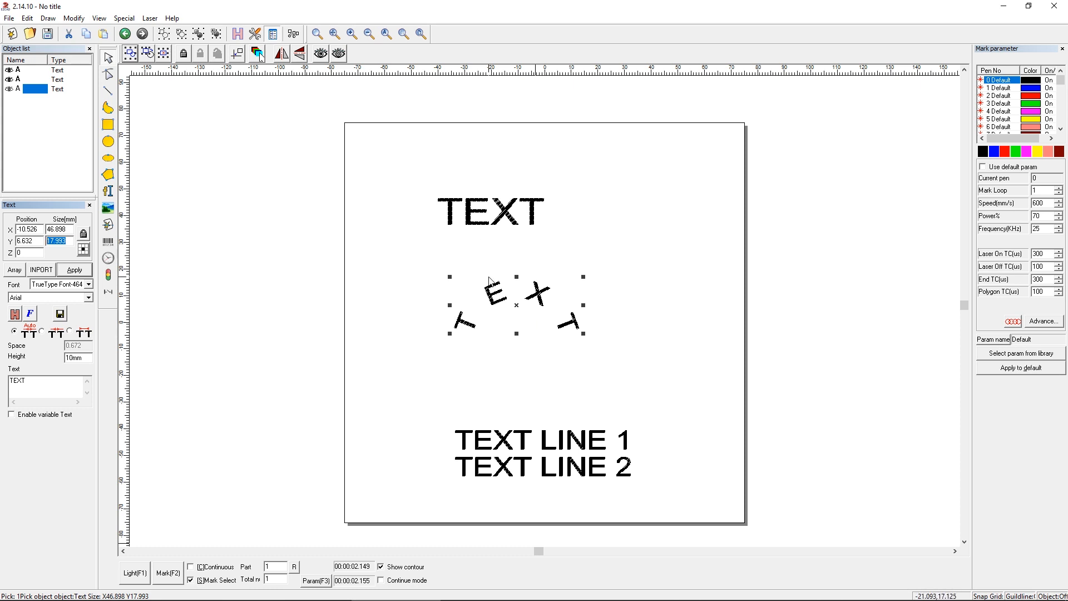
- Match the curved TEXT to the flat text's 13.986 mm height, enlarging it to 53.151 by 21.435 mm
click(487, 210)
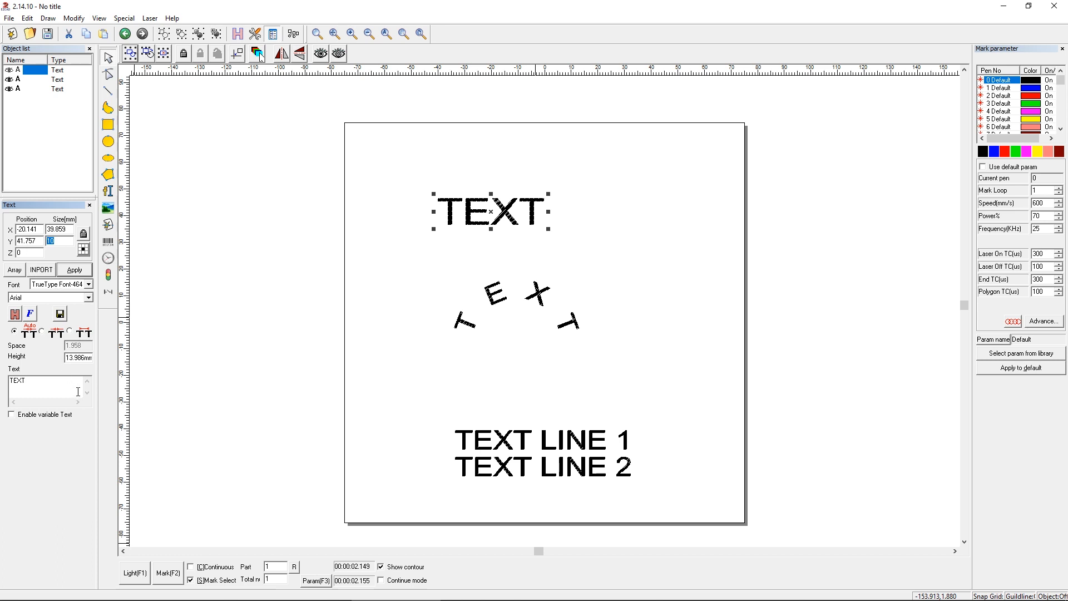
right_click(73, 357)
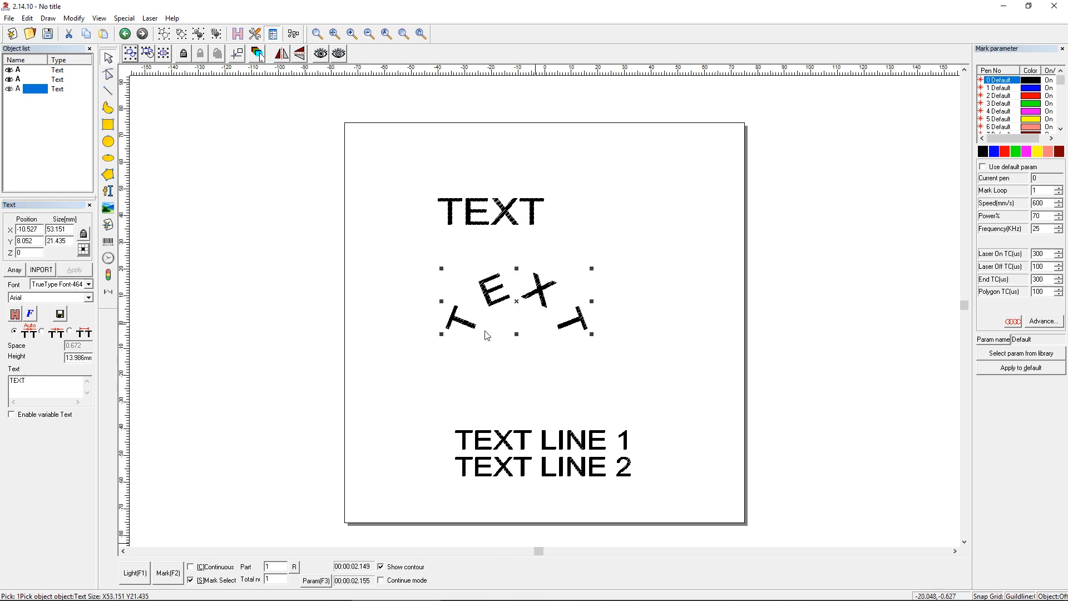
mouse_move(298, 494)
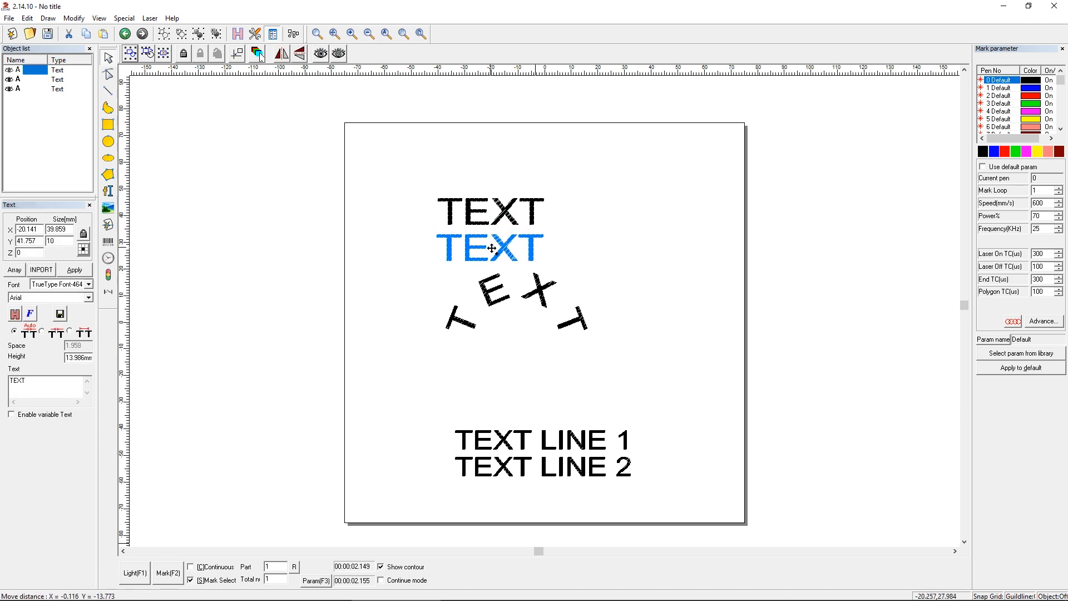
- Place an original-size copy of the flat TEXT above the 10 mm version and select the two-line text
click(490, 247)
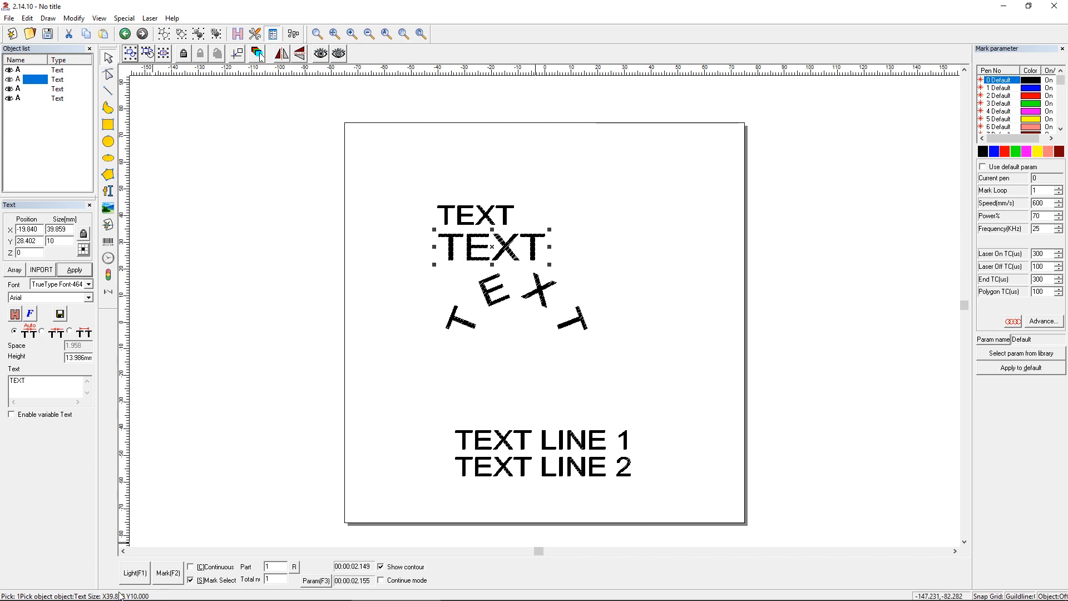
click(517, 302)
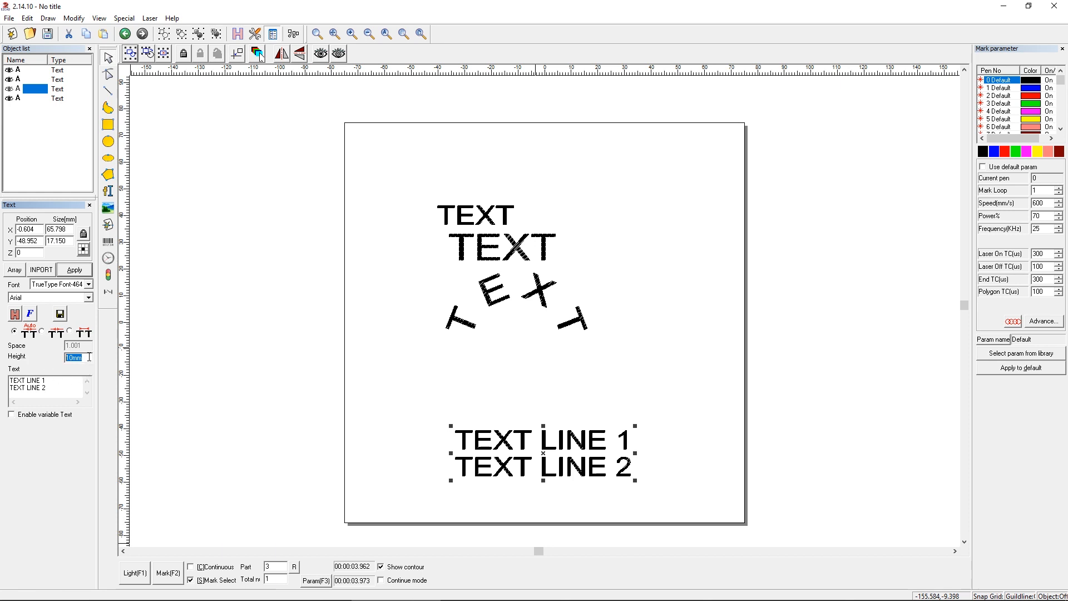
- Increase the two-line text's letter height so TEXT LINE 1 and TEXT LINE 2 are taller
click(475, 215)
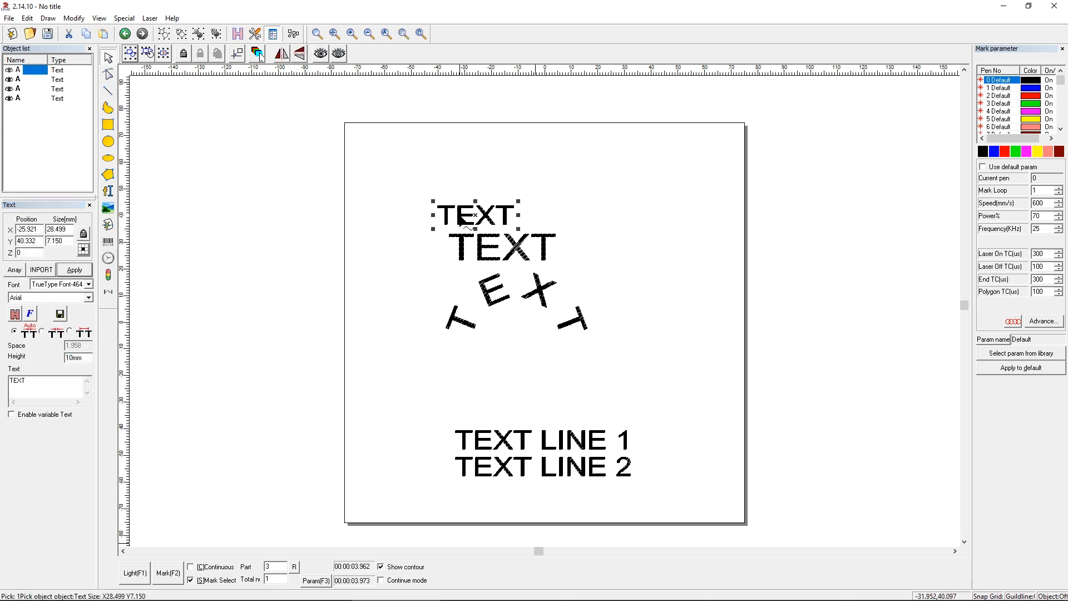
click(500, 247)
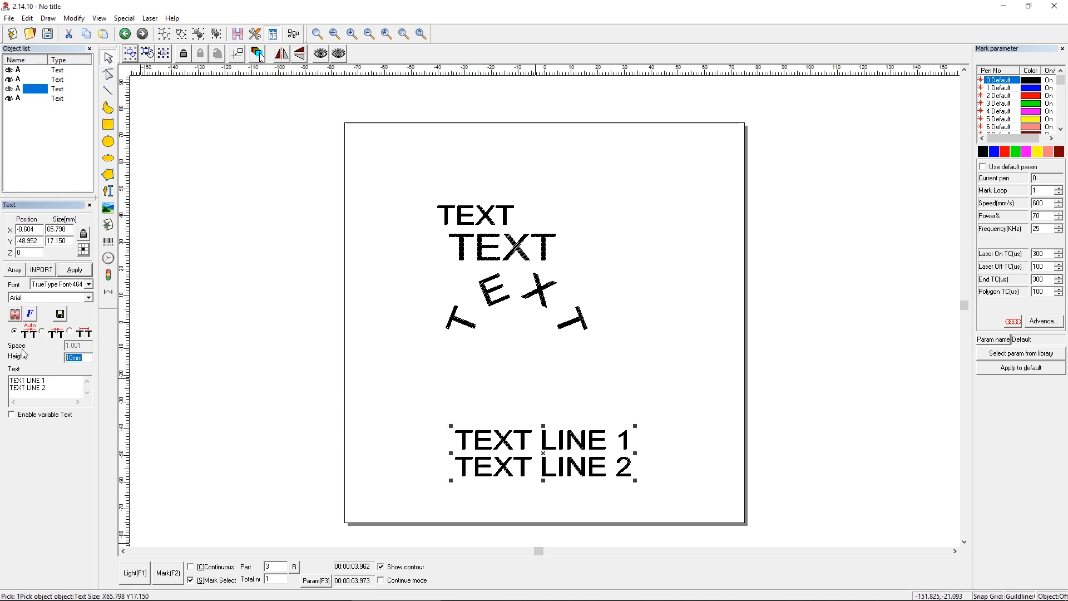
click(74, 270)
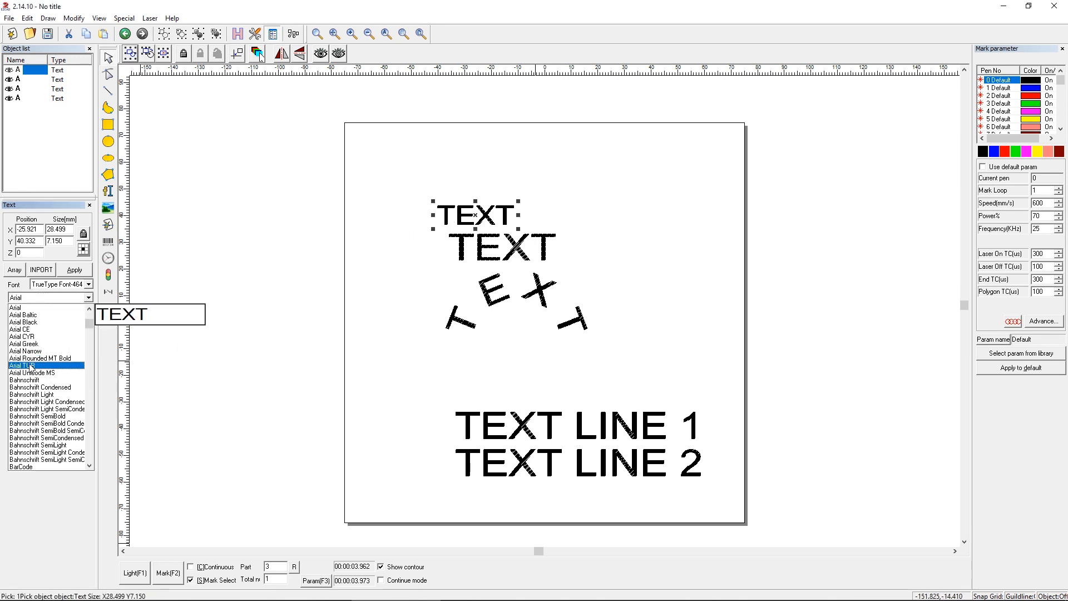
- Change the small flat TEXT to Bahnschrift Condensed, narrowing it to 12.900 by 7.100 mm
click(40, 387)
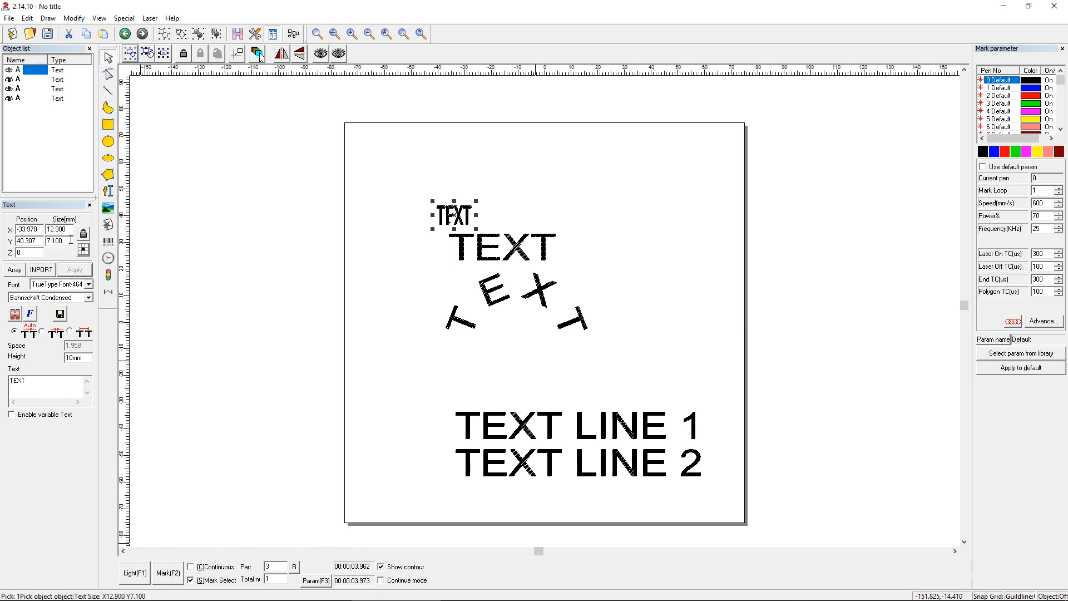
triple_click(54, 241)
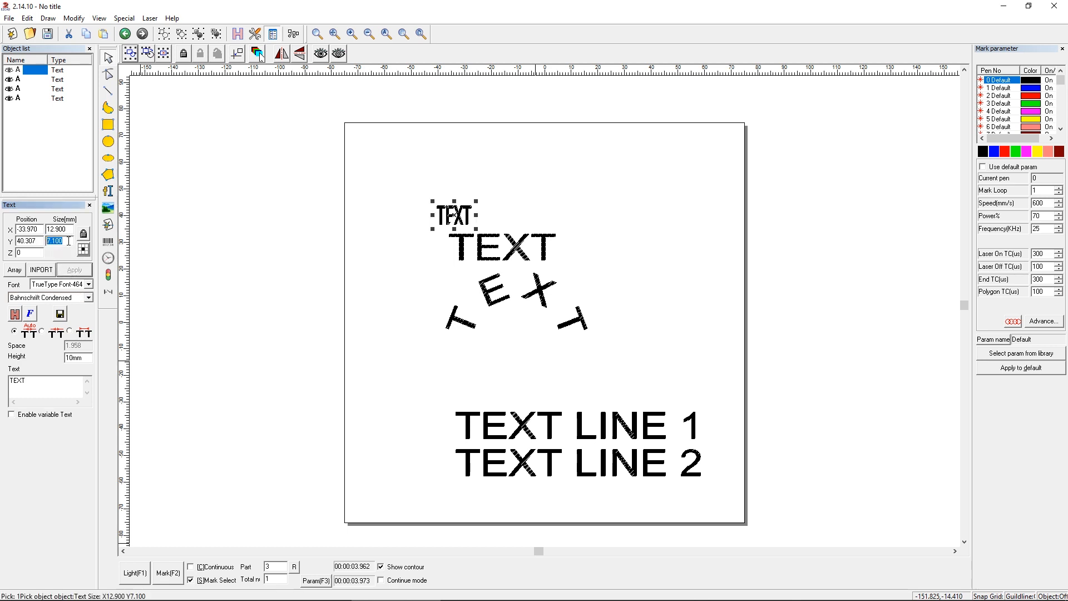